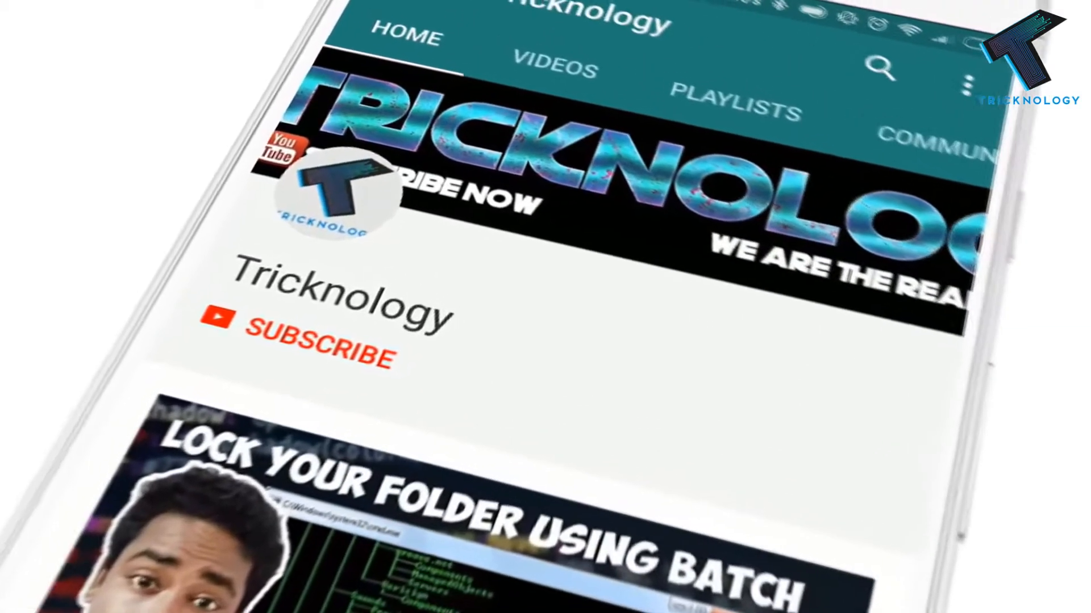
Watch the Tricknology intro until the Windows 7 desktop appears.
left_click(316, 346)
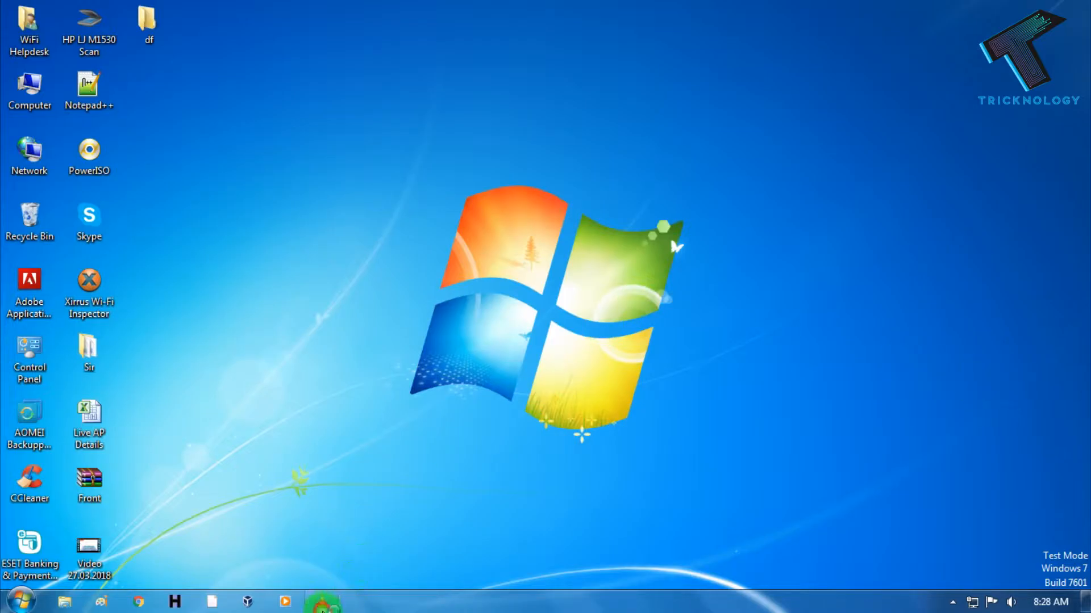
Launch VLC from the taskbar and view the Media menu's file-opening options.
left_click(322, 601)
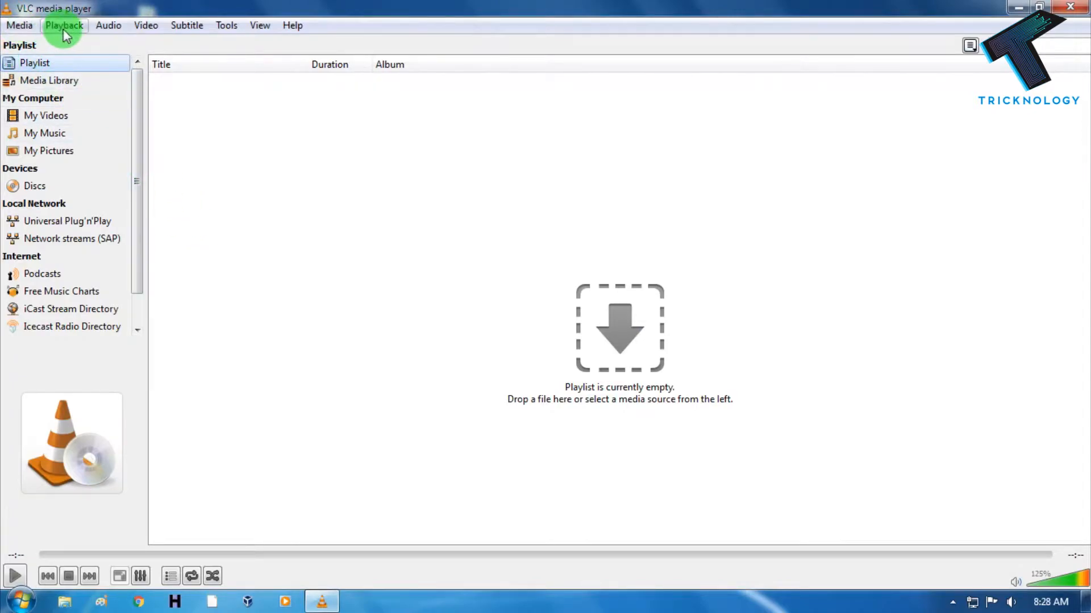
left_click(19, 25)
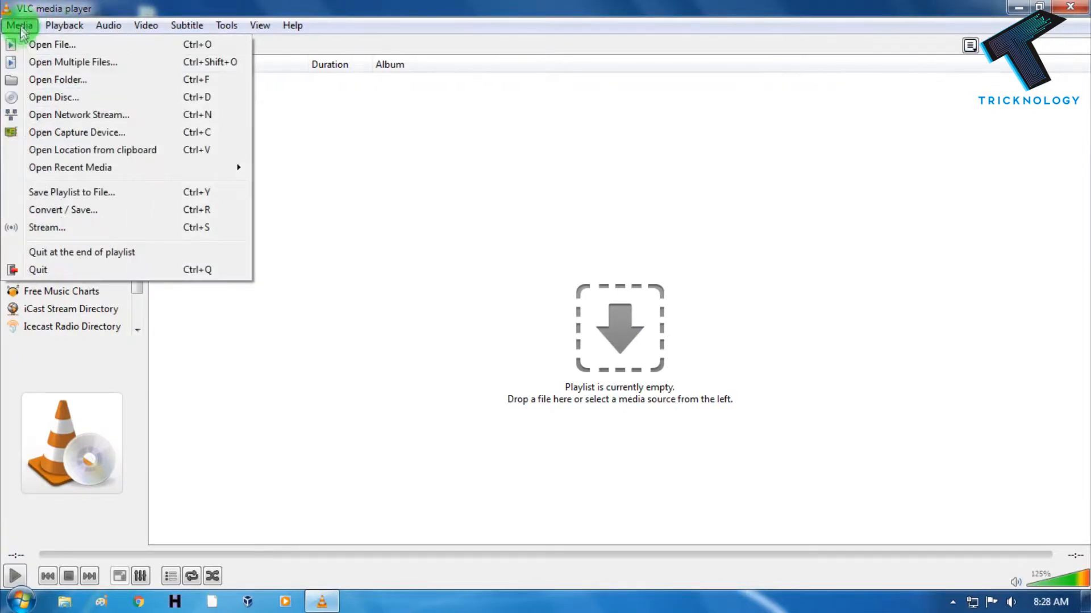
mouse_move(116, 232)
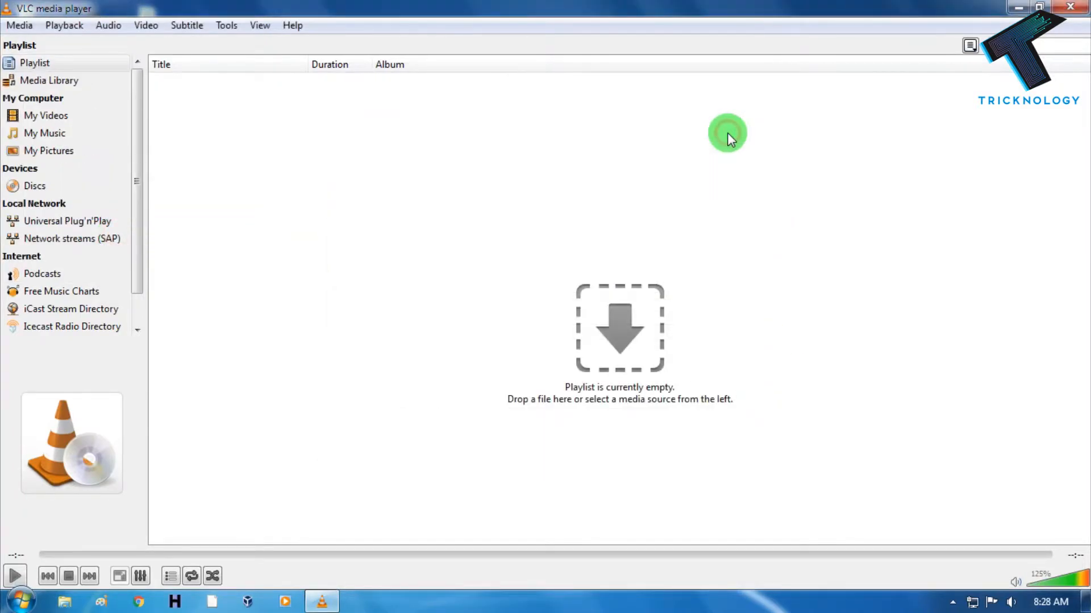
Set Capture Device mode to Desktop with a frame rate, then choose Convert.
left_click(19, 25)
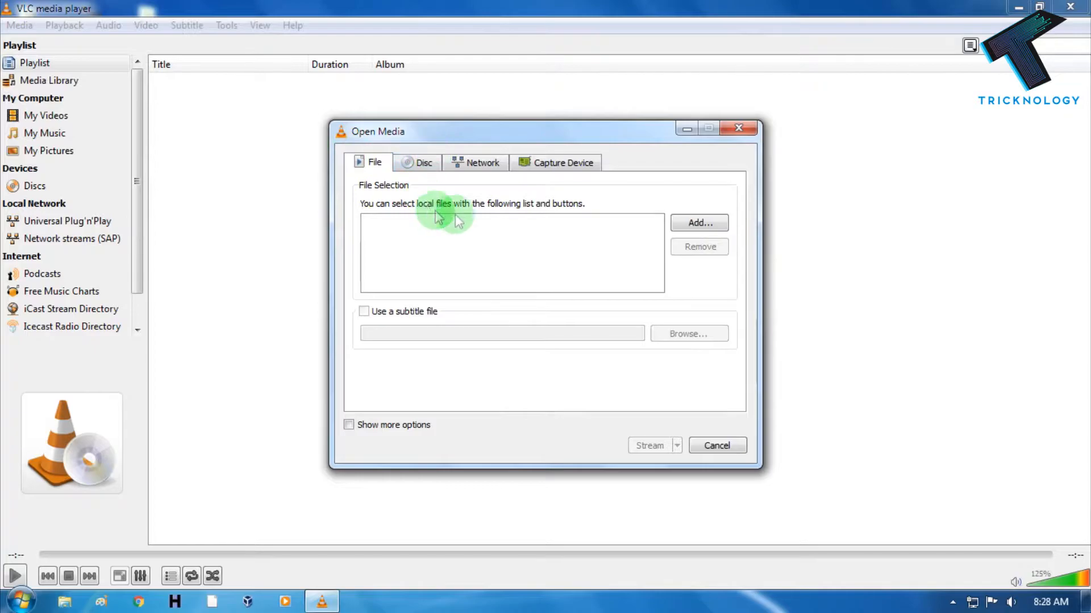
mouse_move(353, 158)
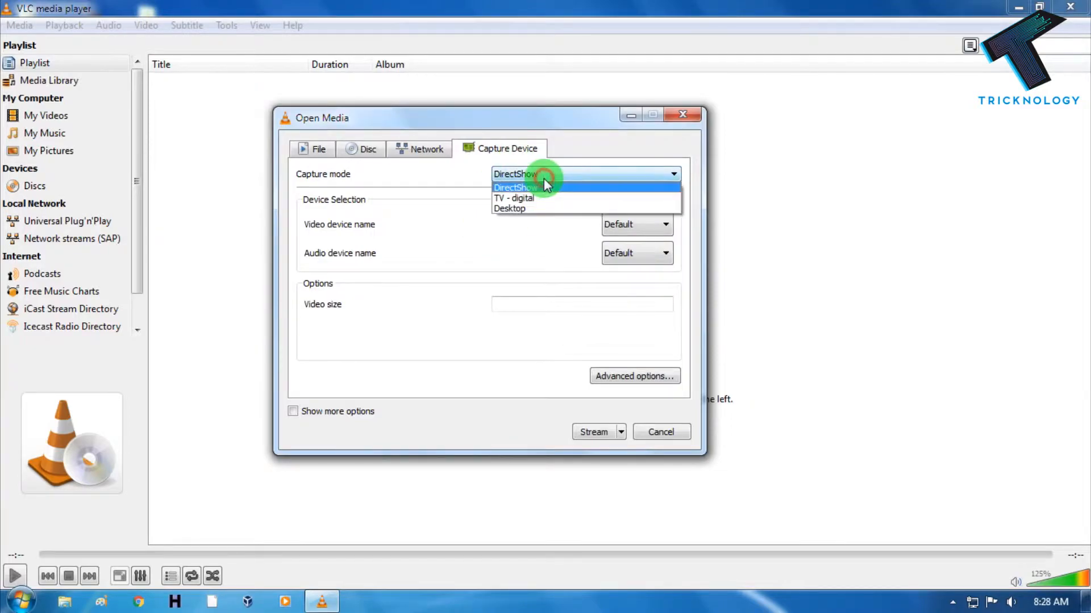
mouse_move(546, 209)
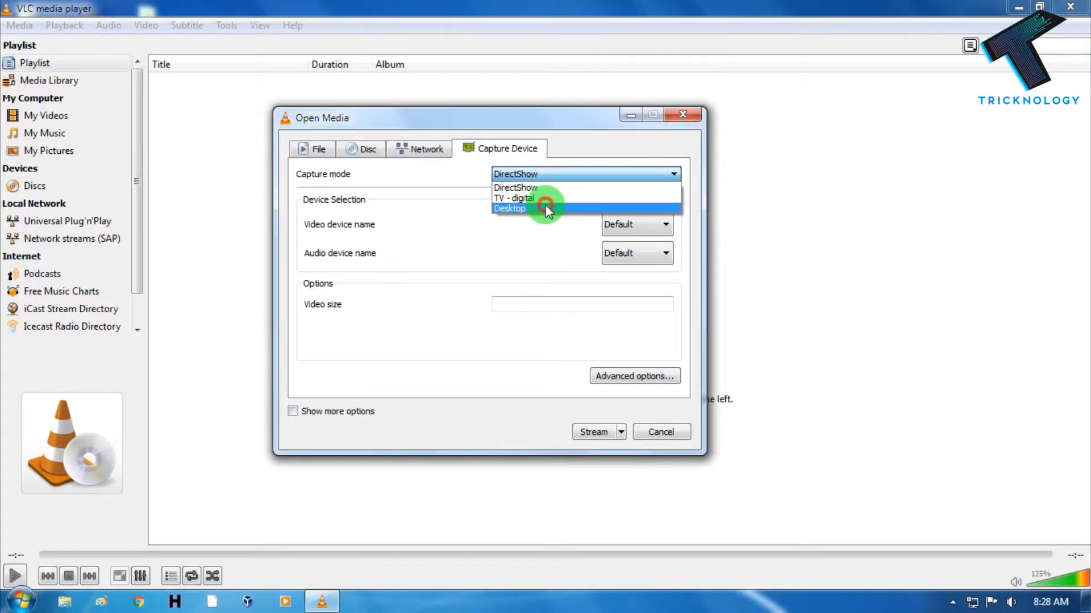
left_click(510, 209)
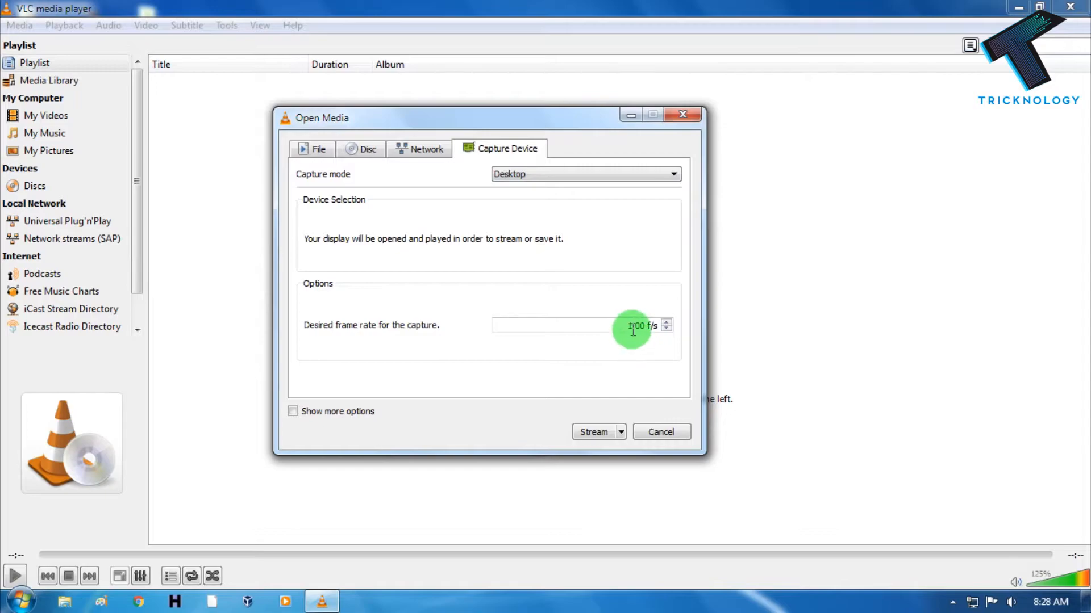
left_click(562, 325)
type("32")
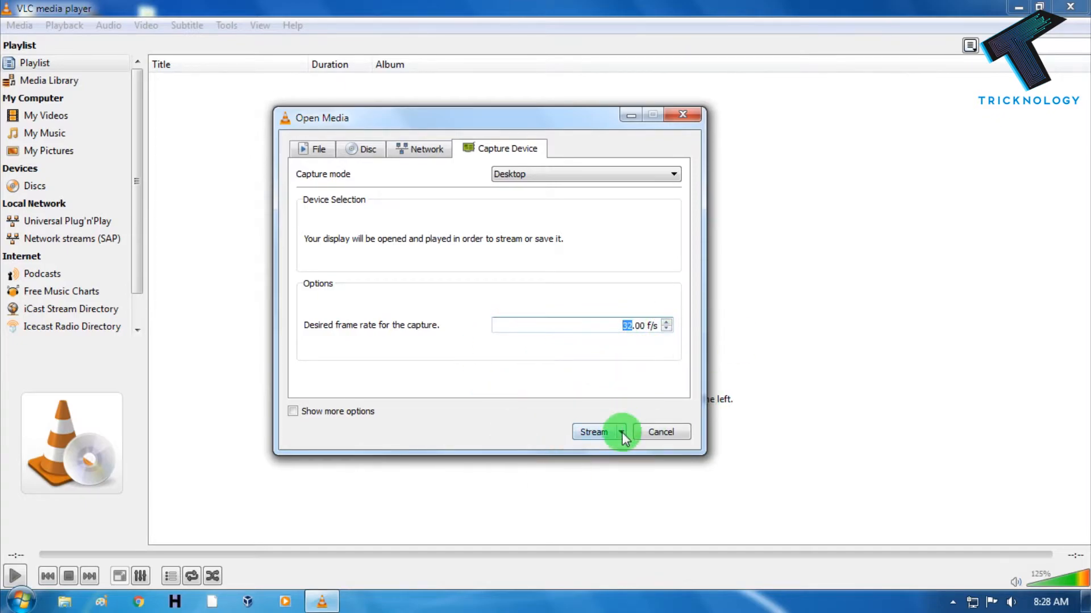
left_click(620, 432)
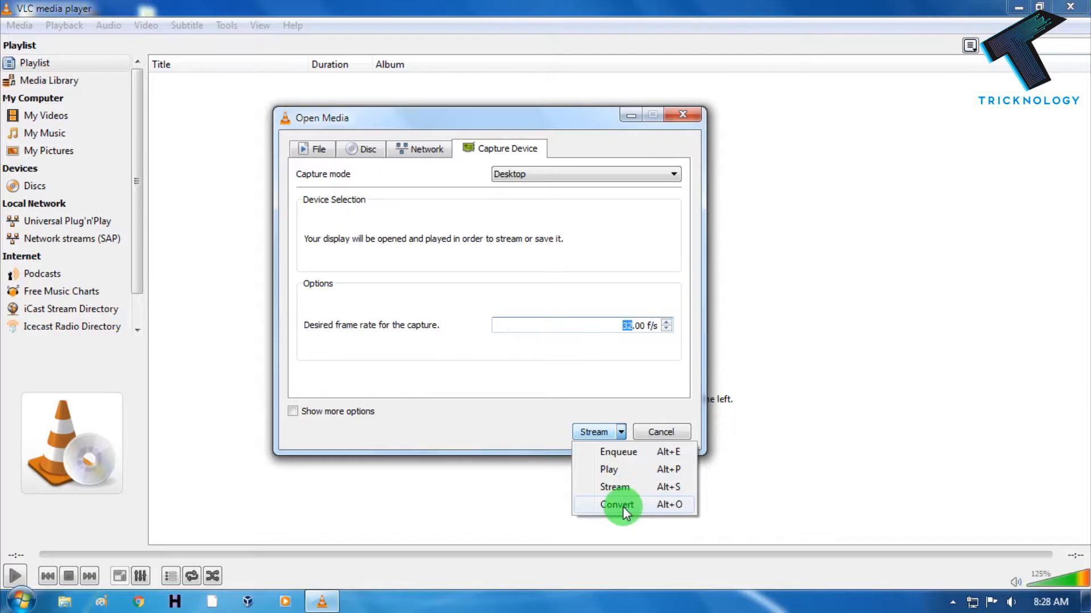
left_click(616, 504)
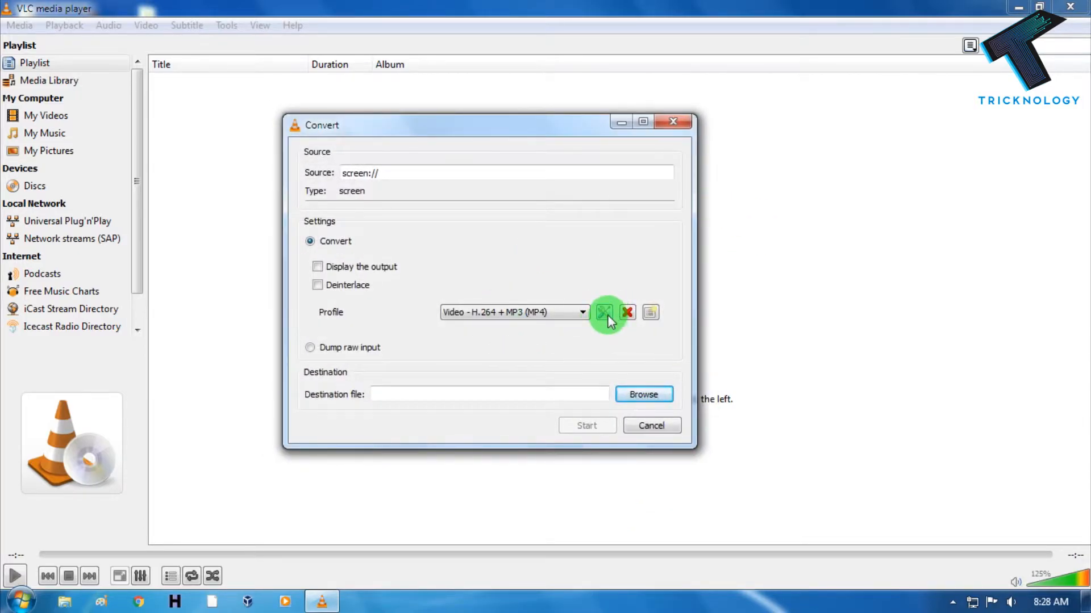
Edit the H.264 + MP3 profile: set MP4/MOV encapsulation, reviewing video, audio, subtitle tabs.
left_click(604, 312)
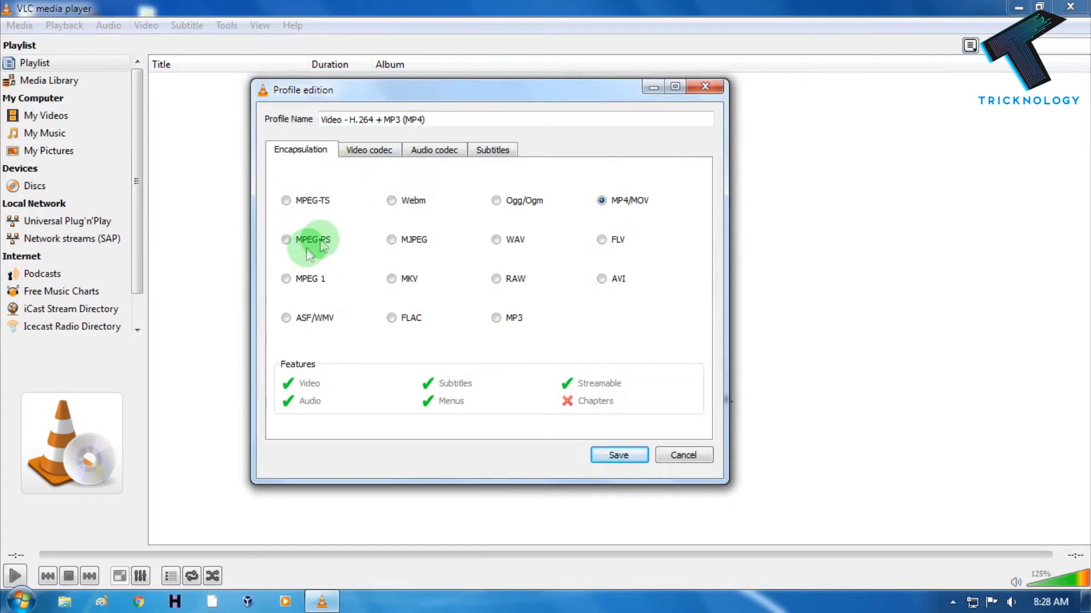
left_click(602, 238)
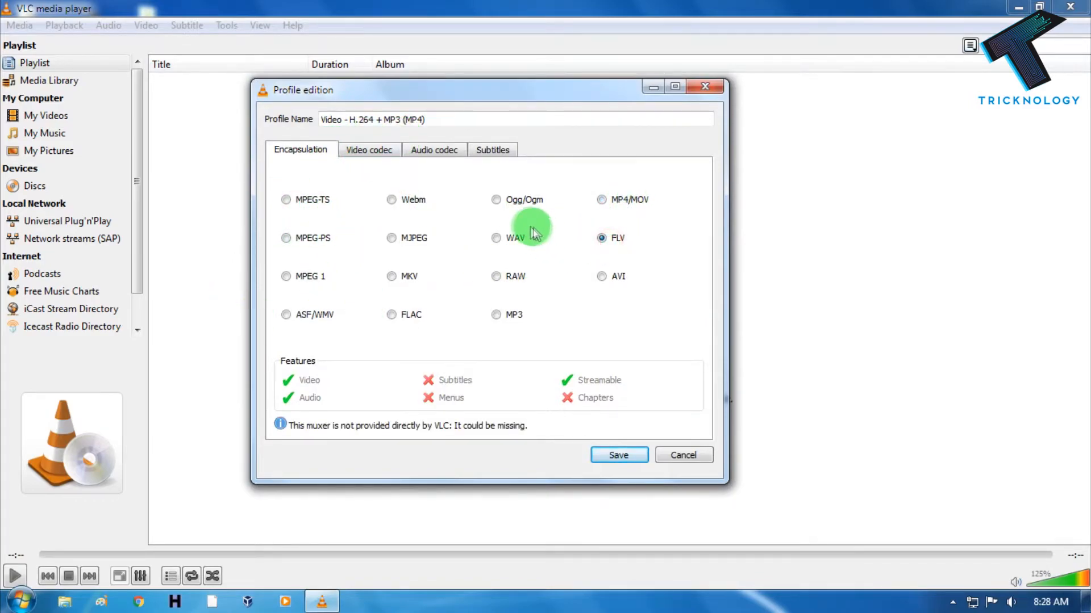
left_click(601, 200)
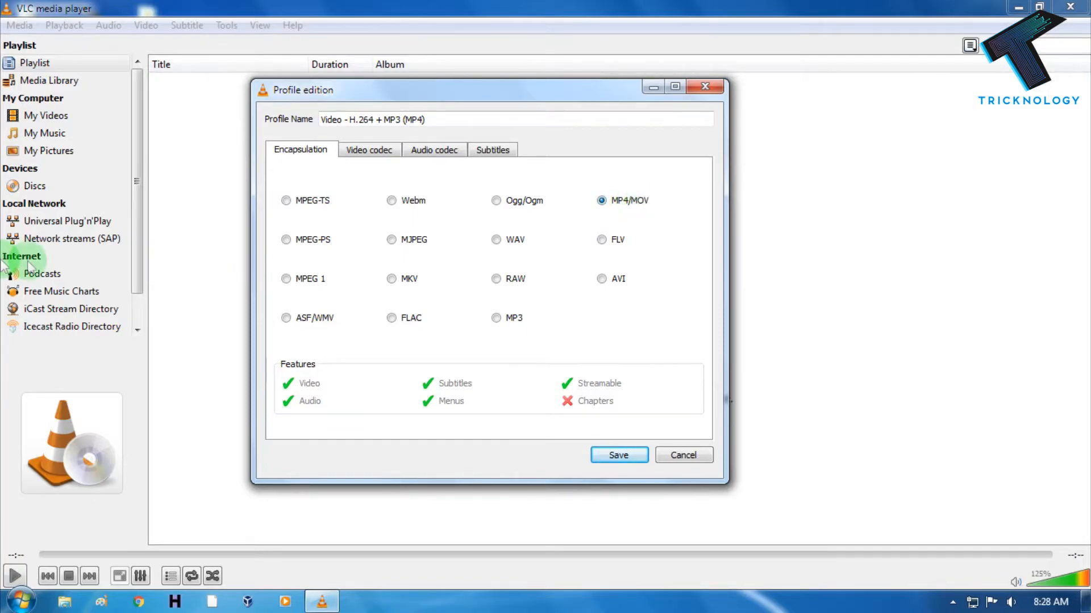
left_click(369, 150)
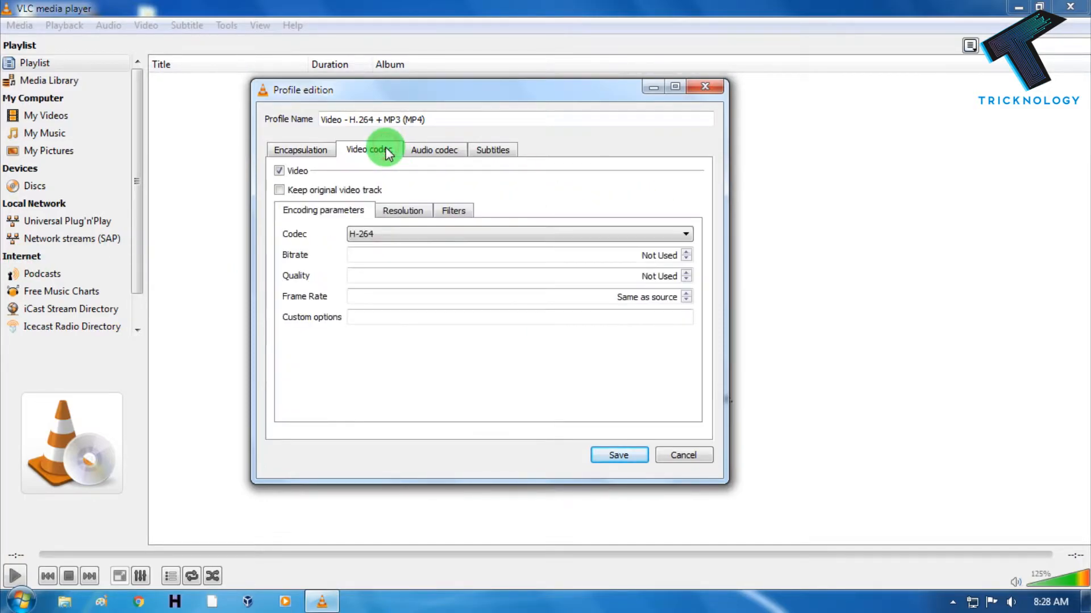
left_click(433, 150)
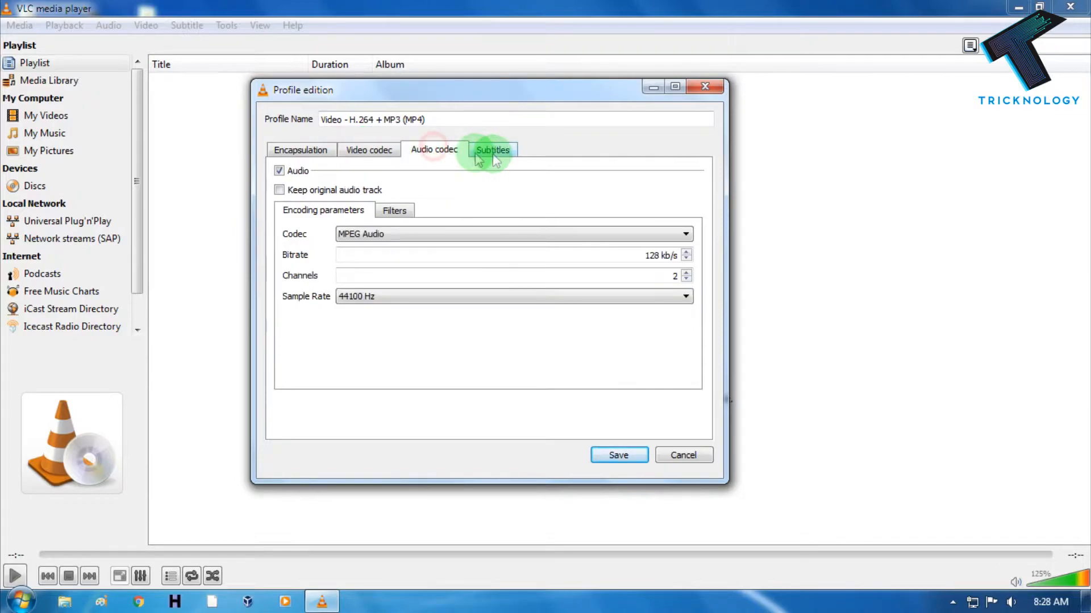
left_click(492, 149)
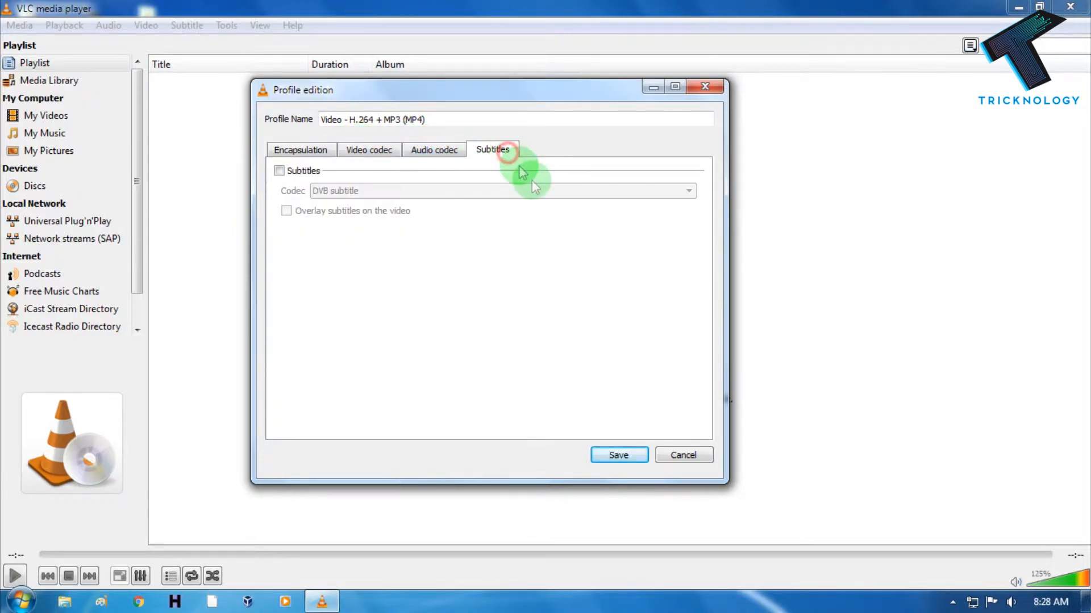
mouse_move(300, 150)
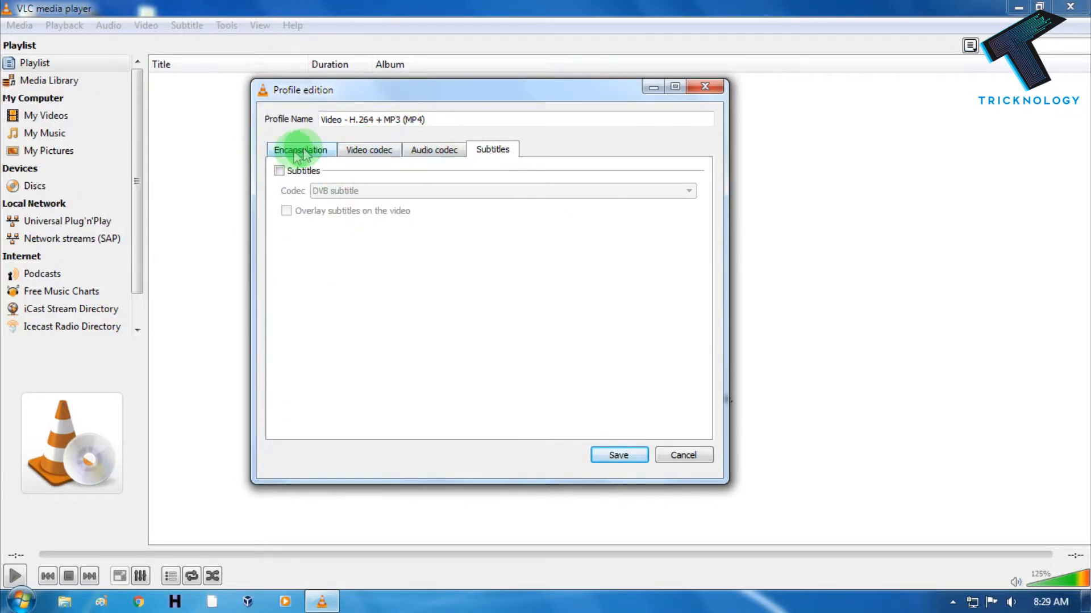
left_click(301, 150)
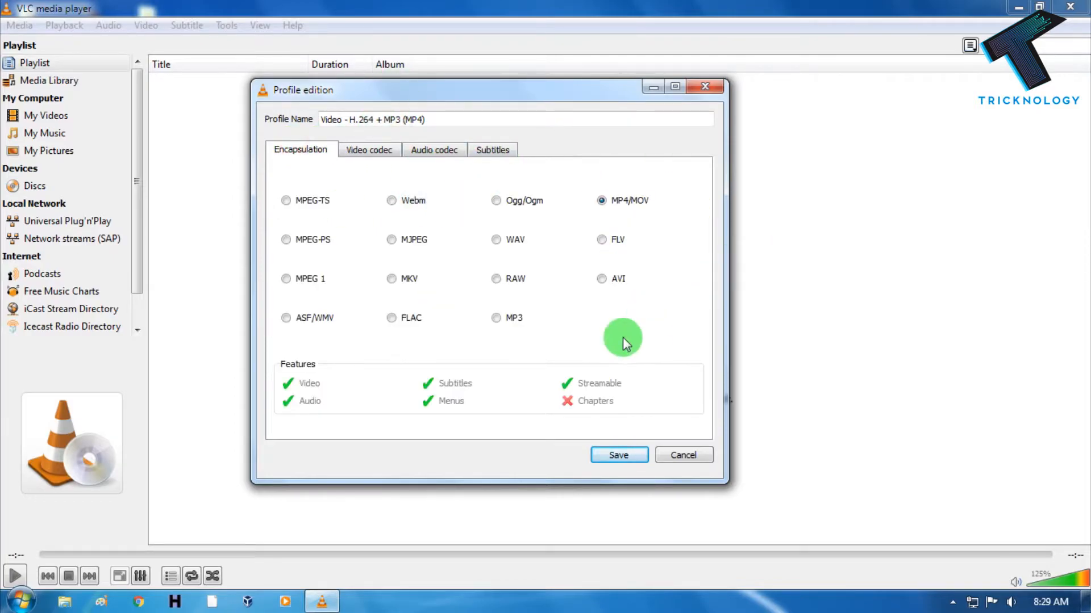
mouse_move(619, 455)
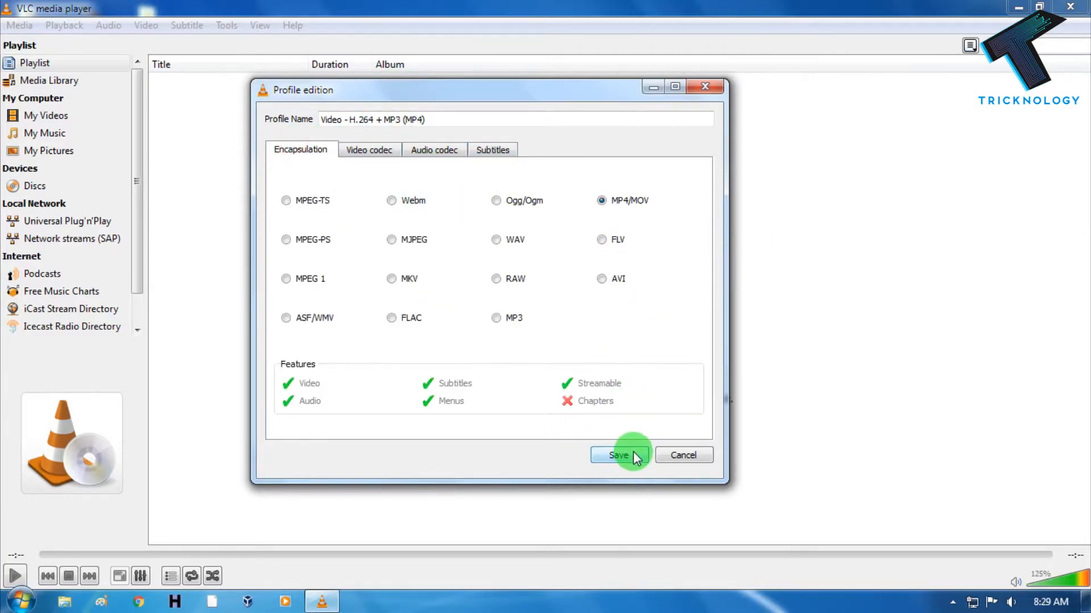
Save the profile and set the destination file to tricknology on the Desktop.
left_click(619, 455)
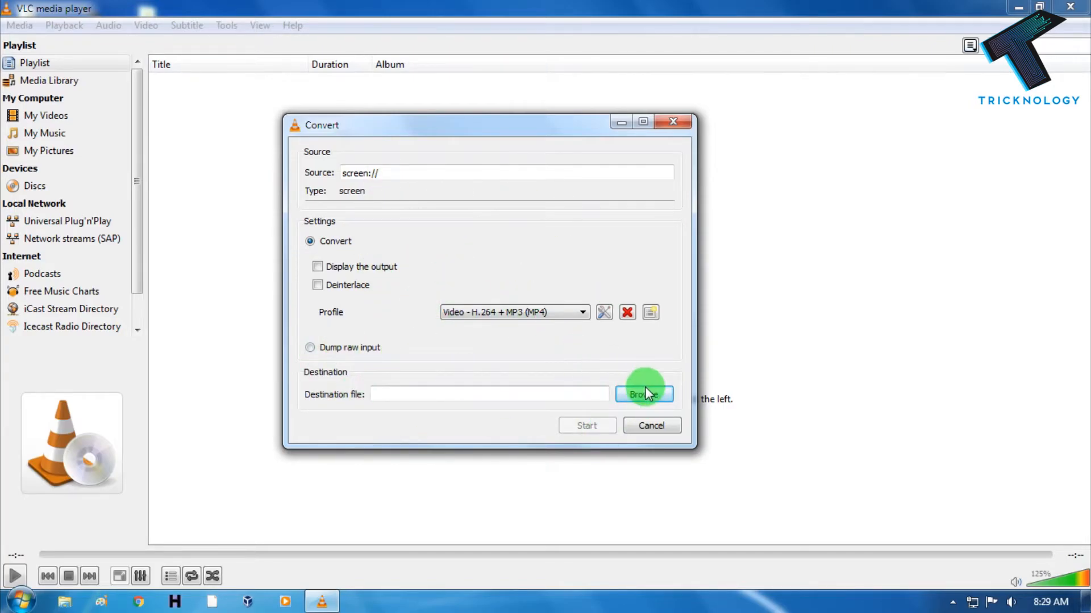
left_click(643, 394)
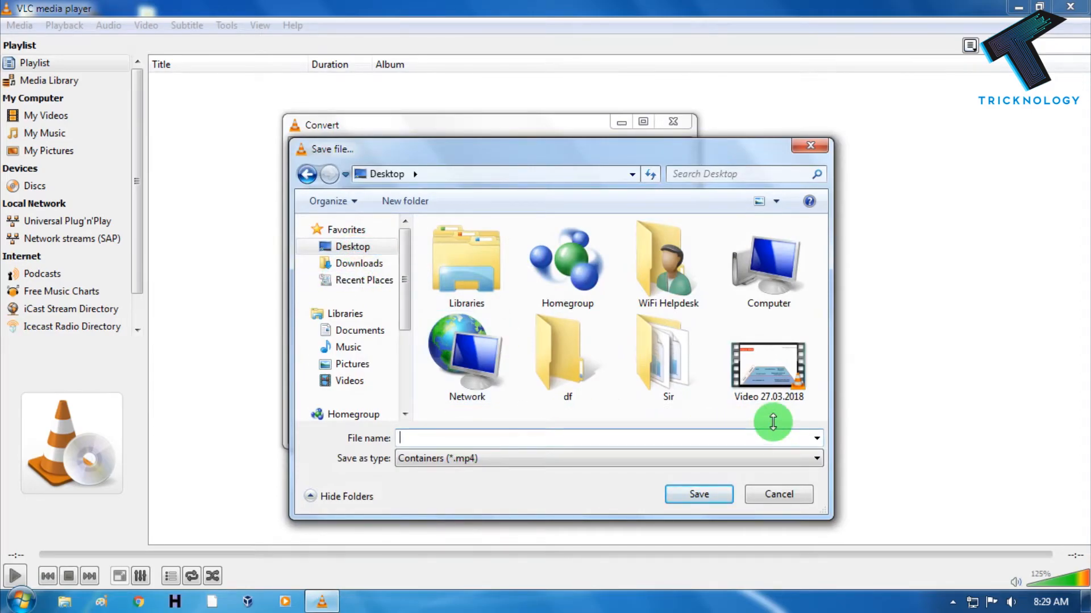
type("tricknology")
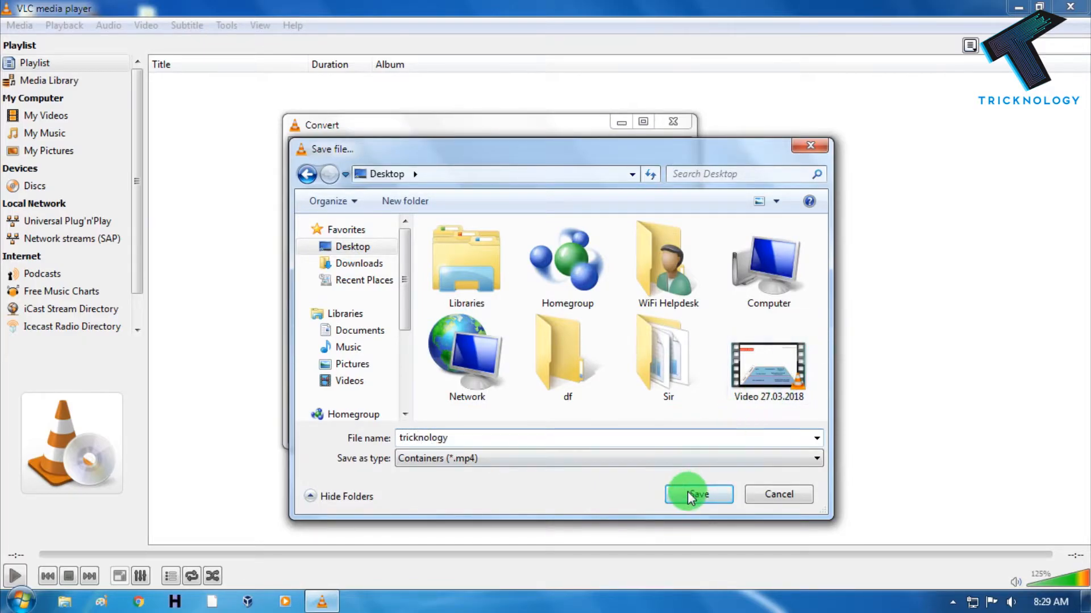
left_click(698, 494)
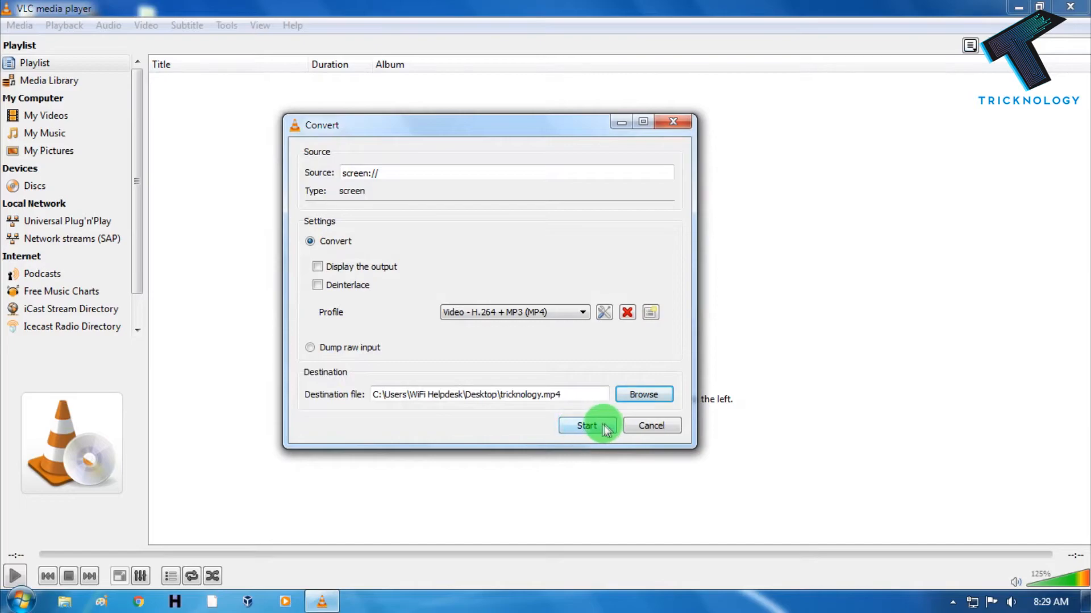
Start capturing, minimize VLC for about 20 seconds, then stop the Streaming entry.
left_click(586, 425)
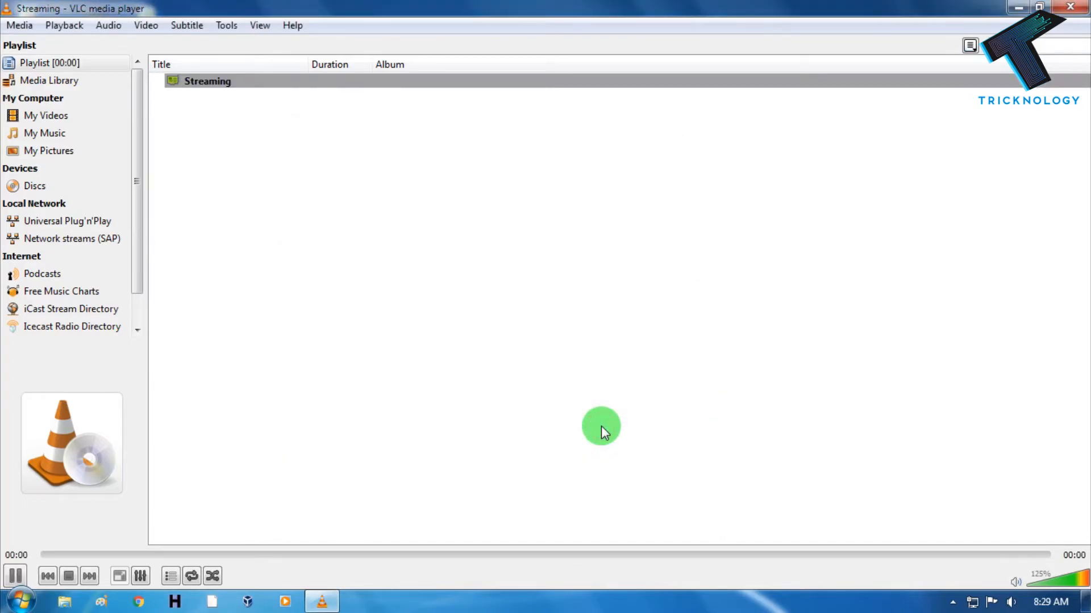
left_click(208, 81)
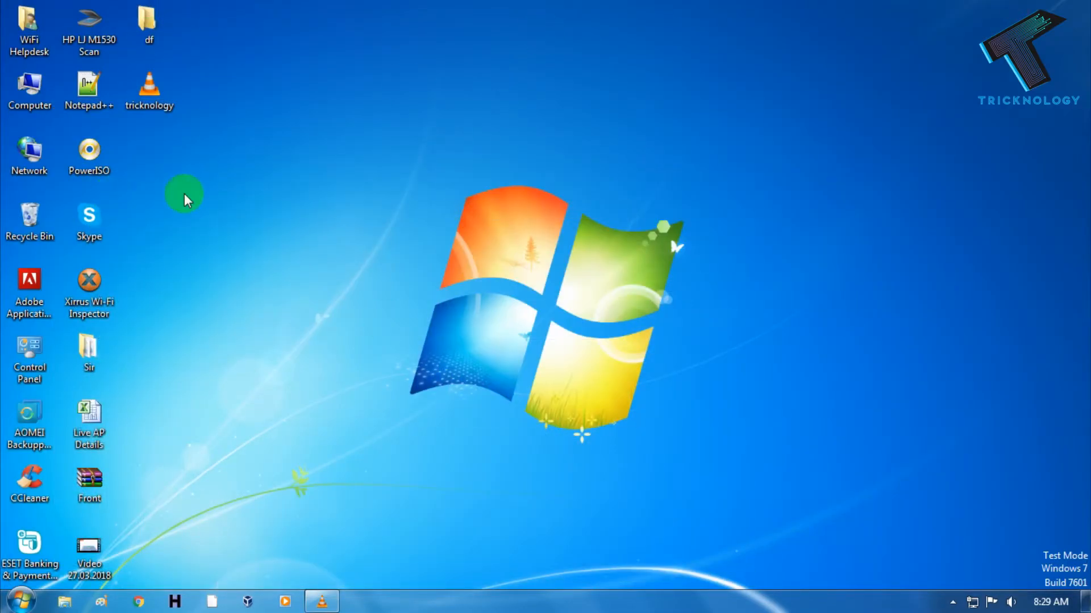
mouse_move(184, 97)
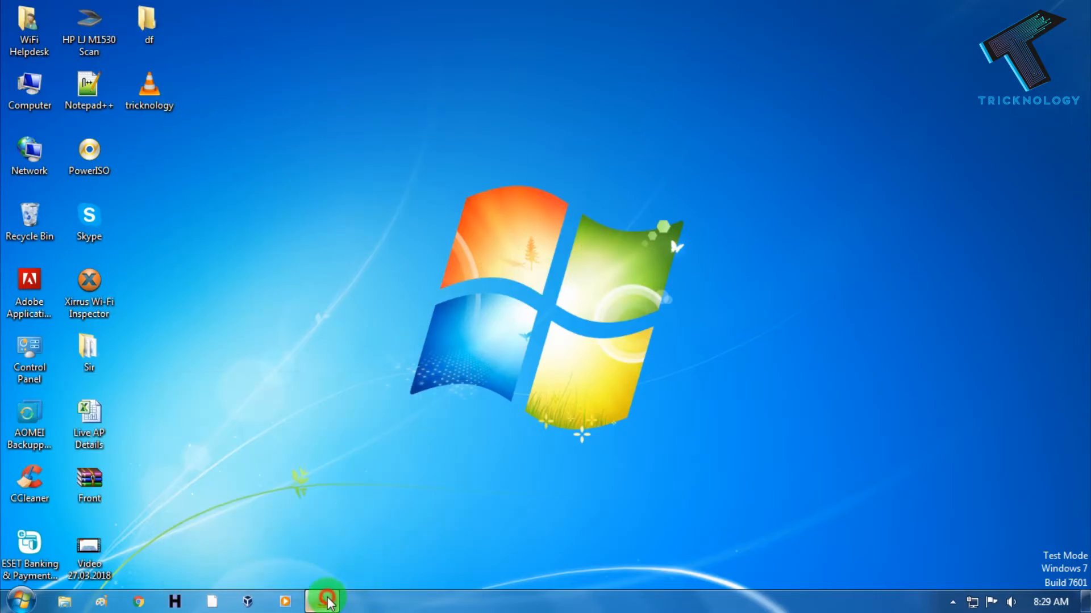
left_click(321, 602)
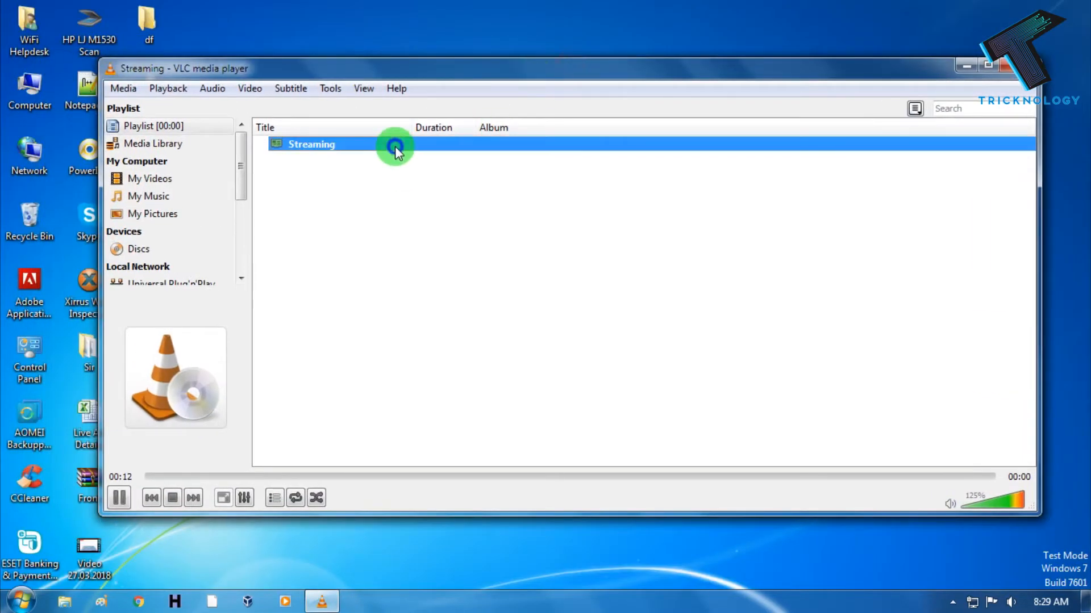
right_click(396, 144)
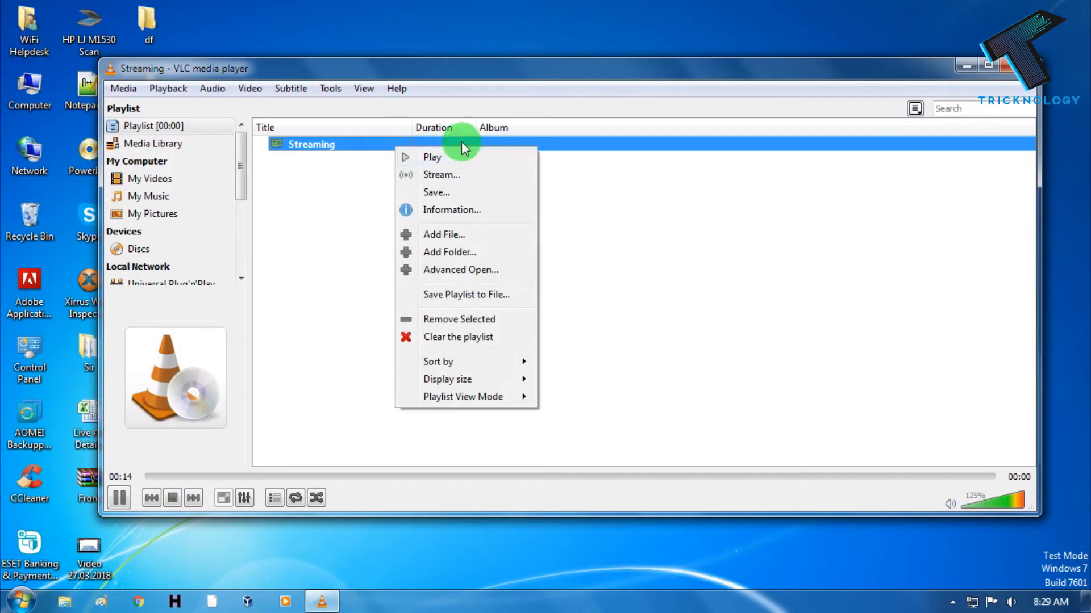
mouse_move(360, 173)
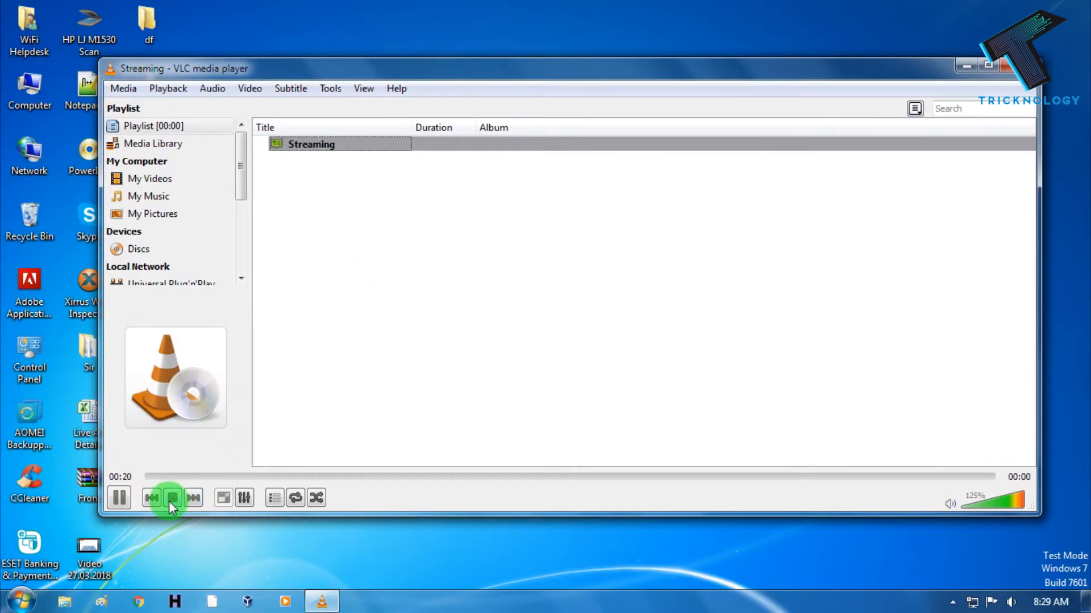
left_click(172, 498)
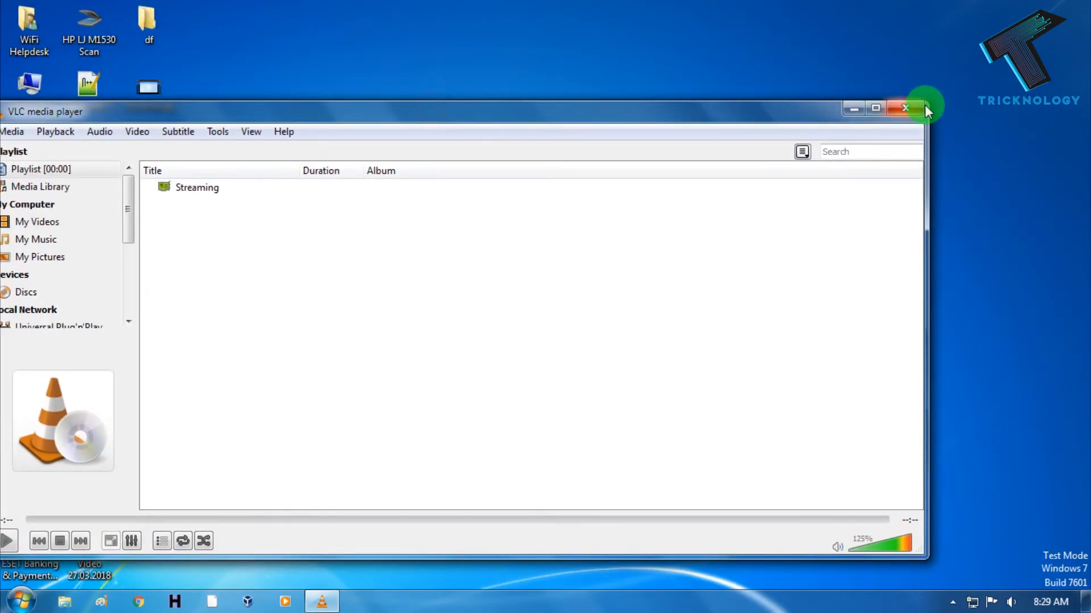
Close VLC, check the tricknology file's Properties, and seek within its playback.
left_click(906, 108)
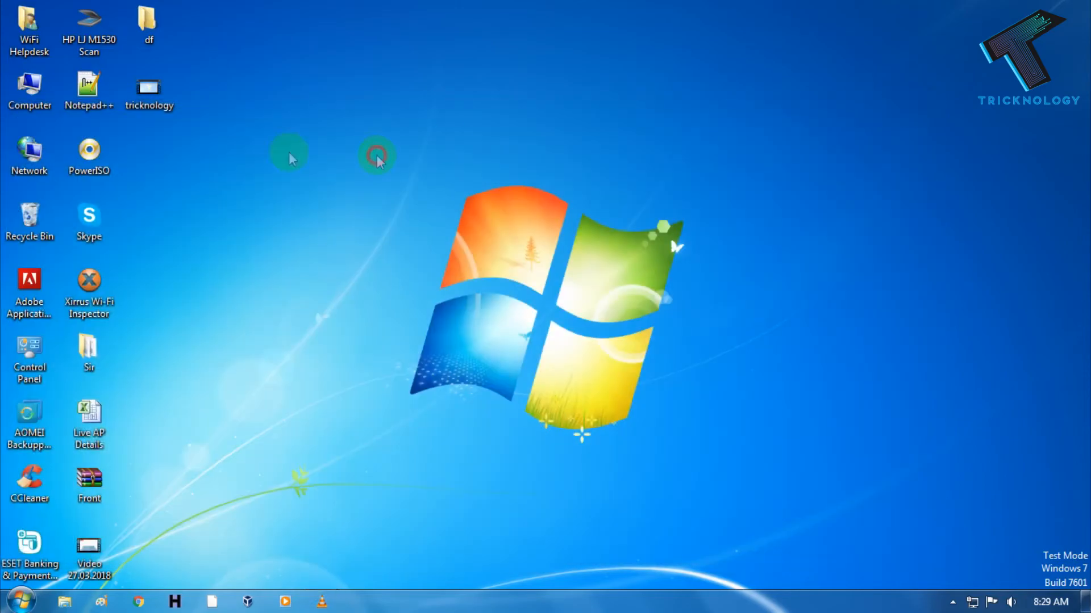
left_click(149, 90)
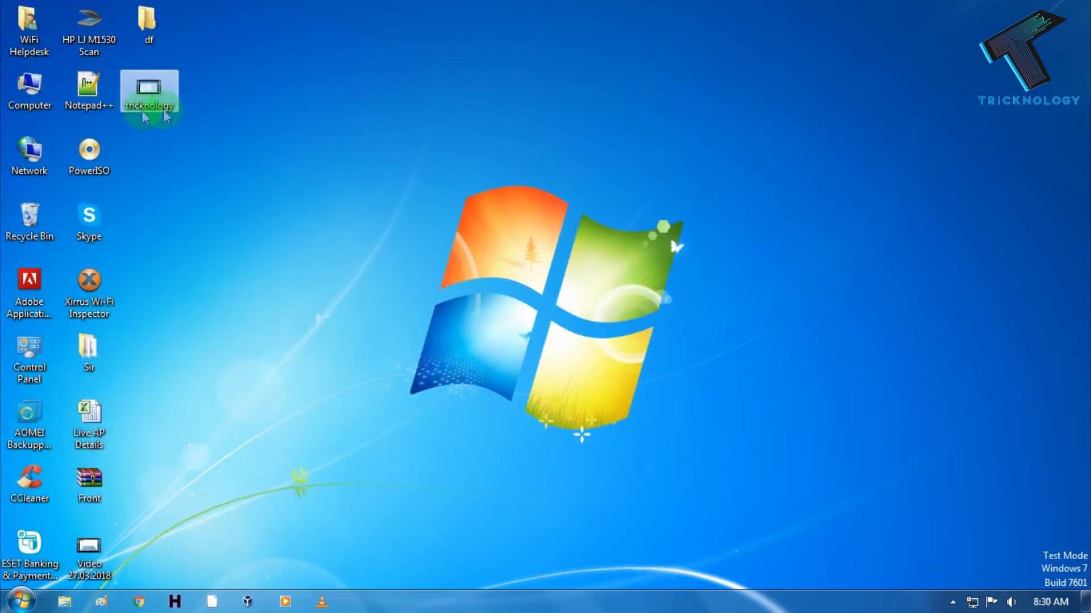
right_click(149, 94)
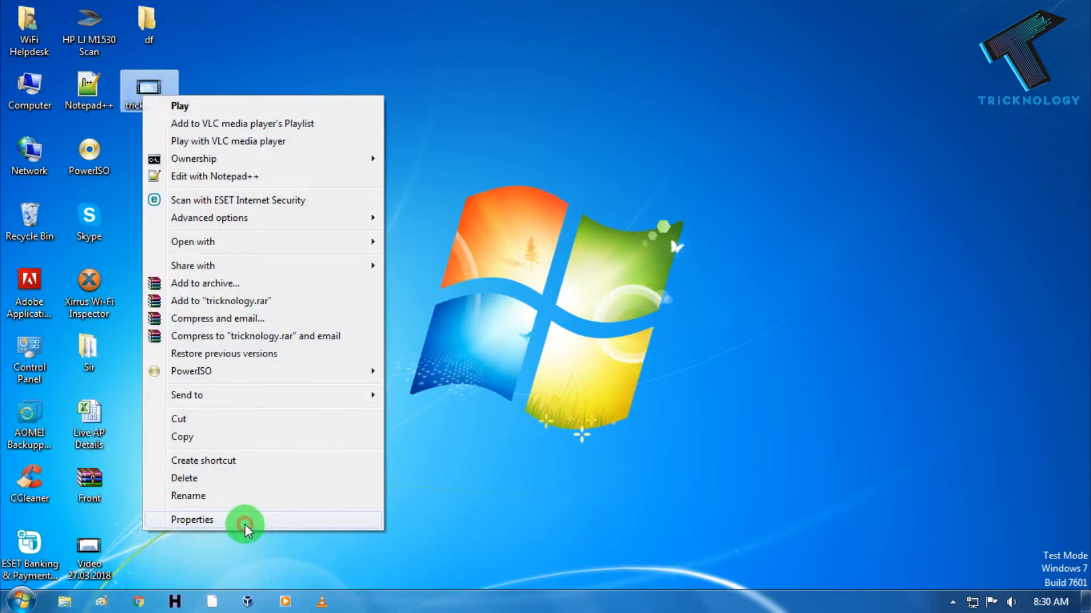
left_click(192, 519)
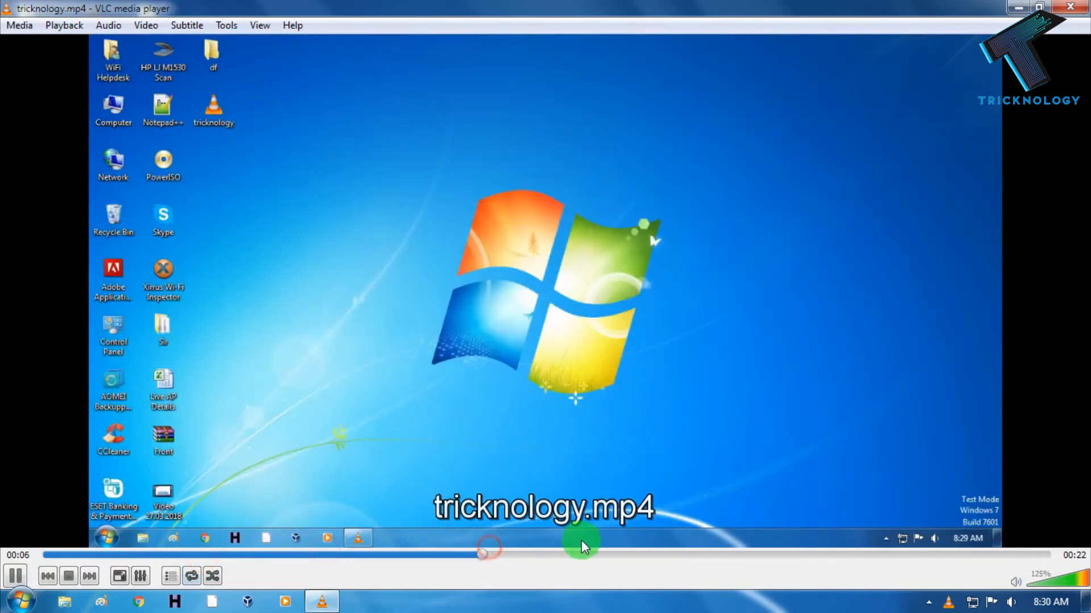
right_click(350, 155)
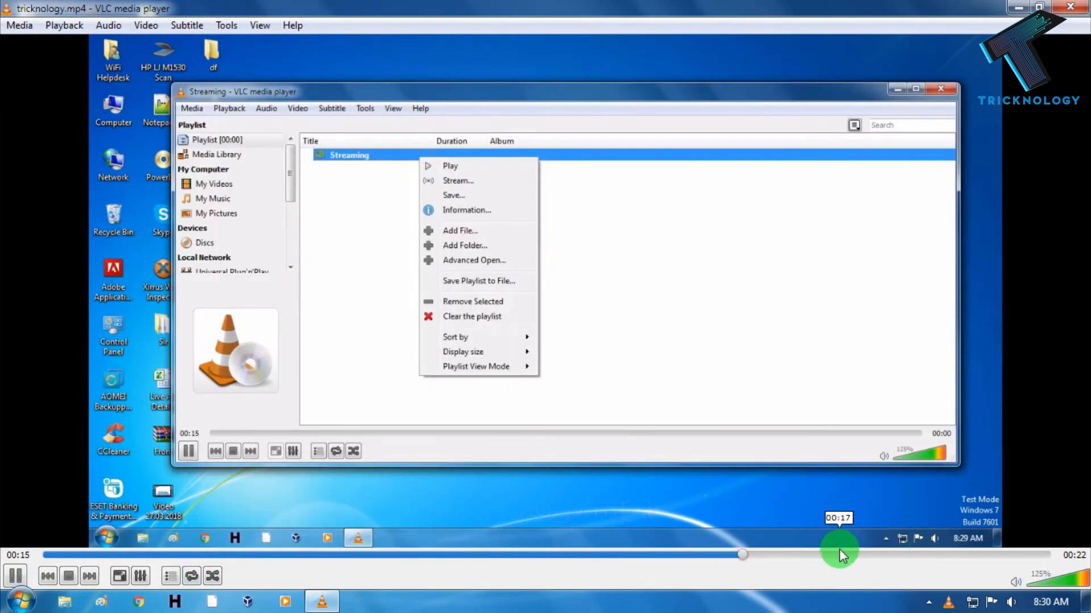